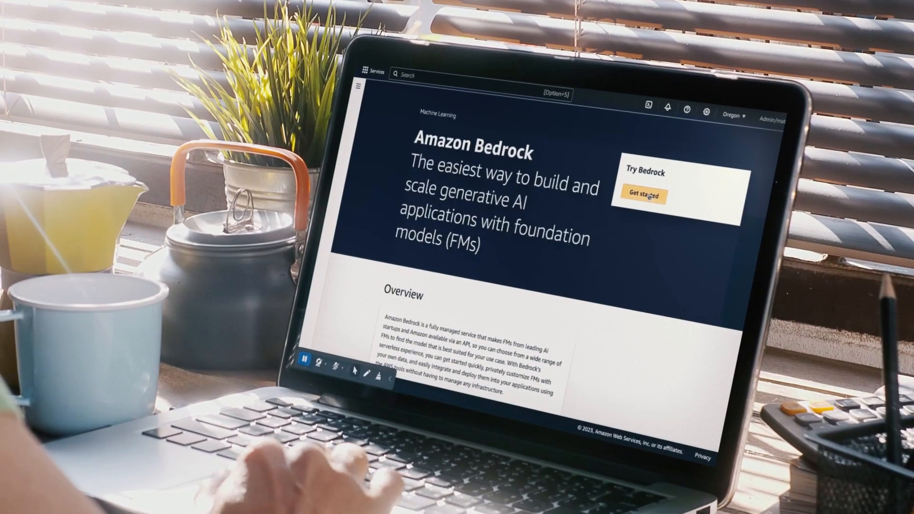
- Get started from the Bedrock landing page to reach the overview with playgrounds
{"action": "left_click", "coordinate": [642, 192]}
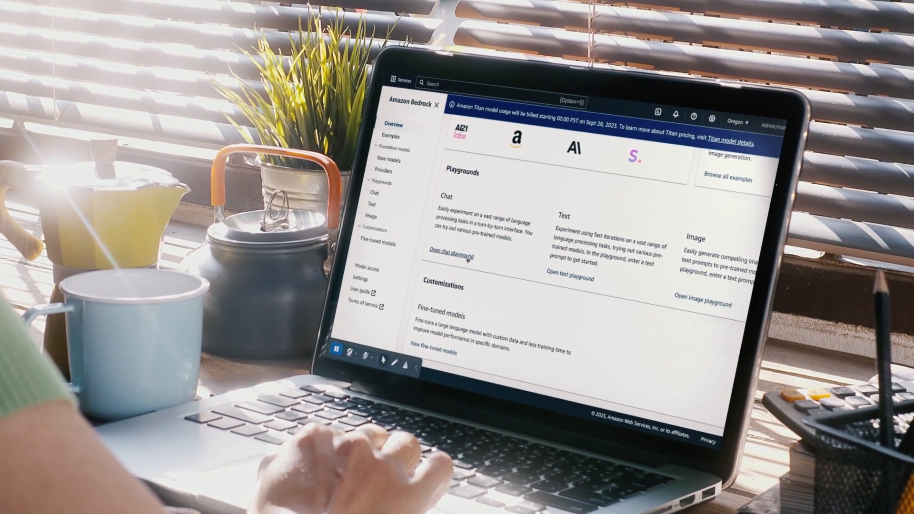
- In the chat playground, choose Anthropic as the model provider to list its Claude models
{"action": "left_click", "coordinate": [455, 251]}
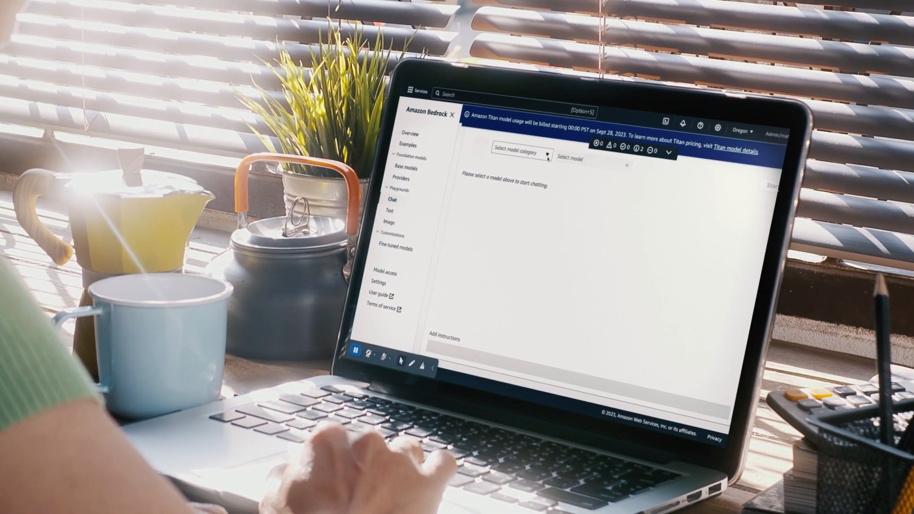
{"action": "left_click", "coordinate": [531, 154]}
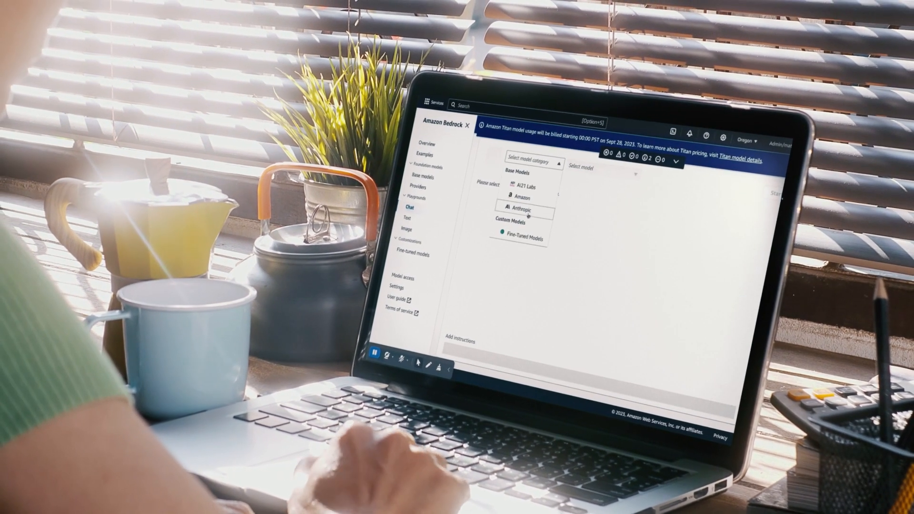
{"action": "left_click", "coordinate": [523, 209]}
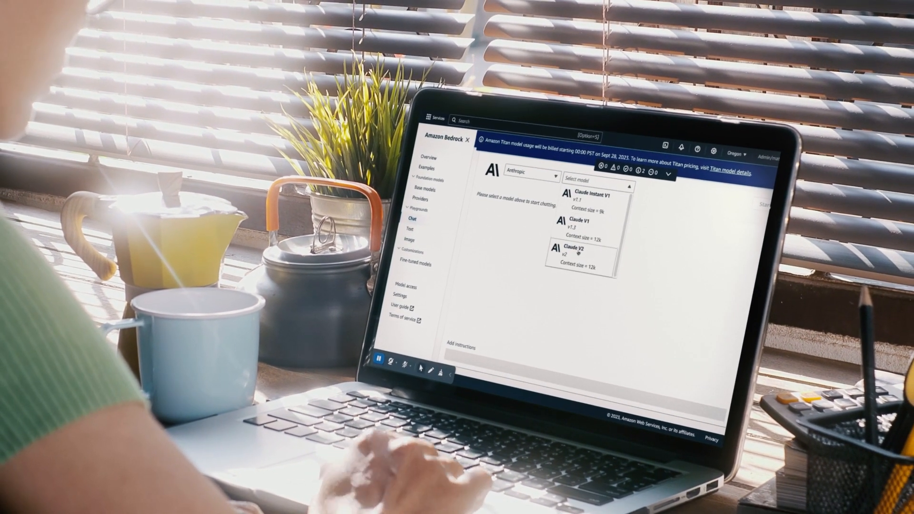